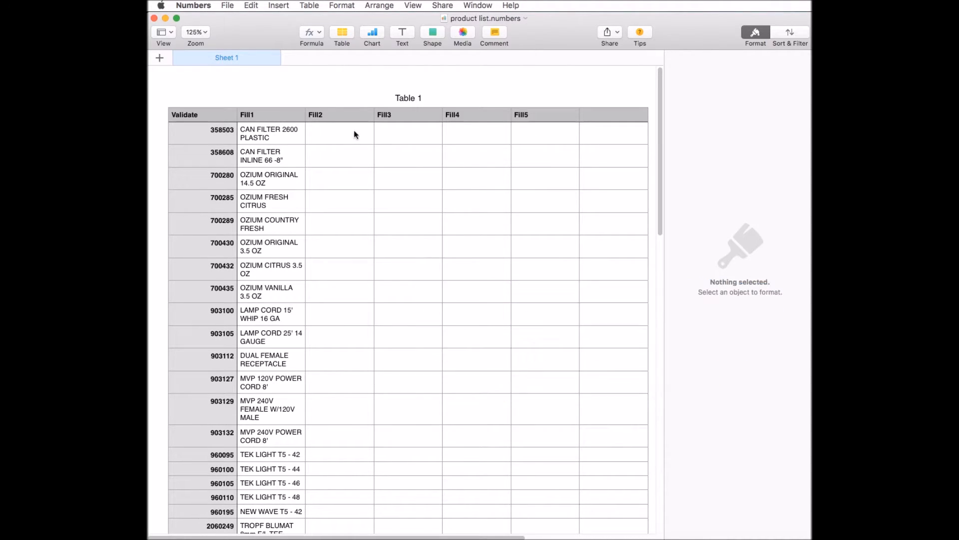
Enter $5 in the Fill2 cell (C2) for CAN FILTER 2600 PLASTIC
{"action": "left_click", "coordinate": [340, 133]}
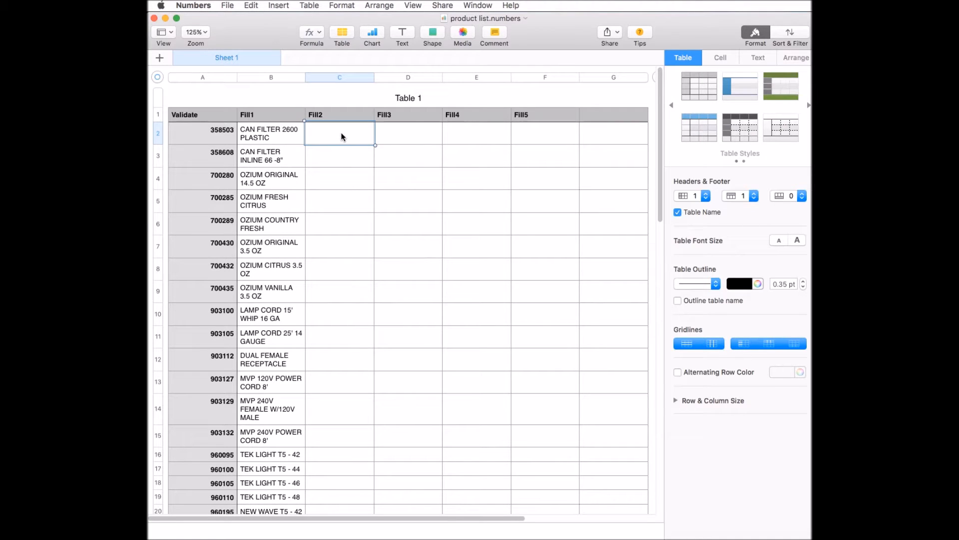
{"action": "type", "text": "$5.00"}
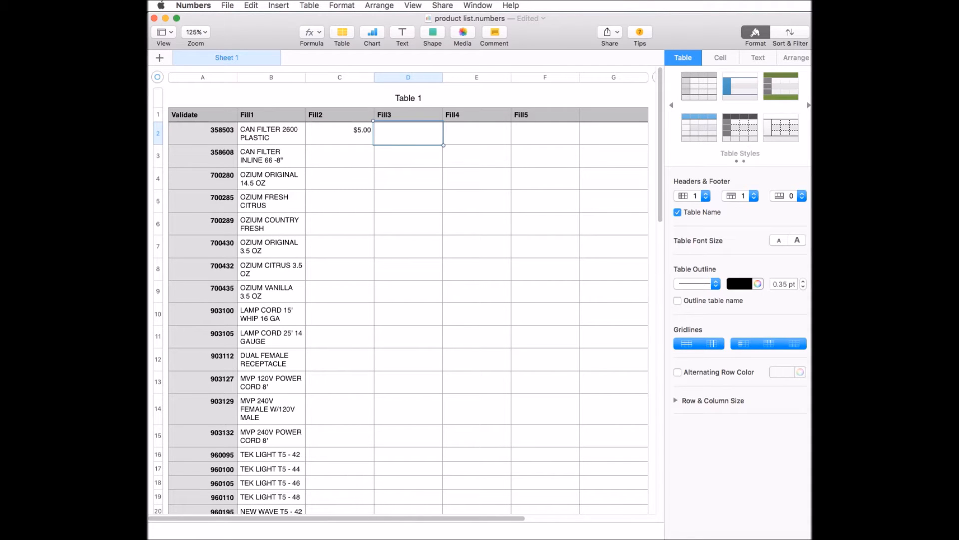
{"action": "left_click", "coordinate": [221, 130]}
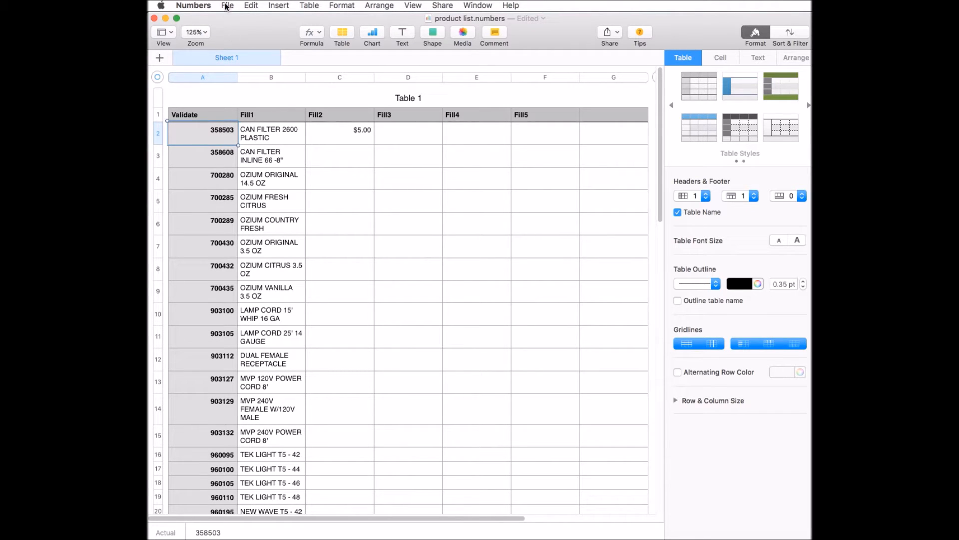
Export the product list to CSV as import.csv in Documents
{"action": "left_click", "coordinate": [226, 5]}
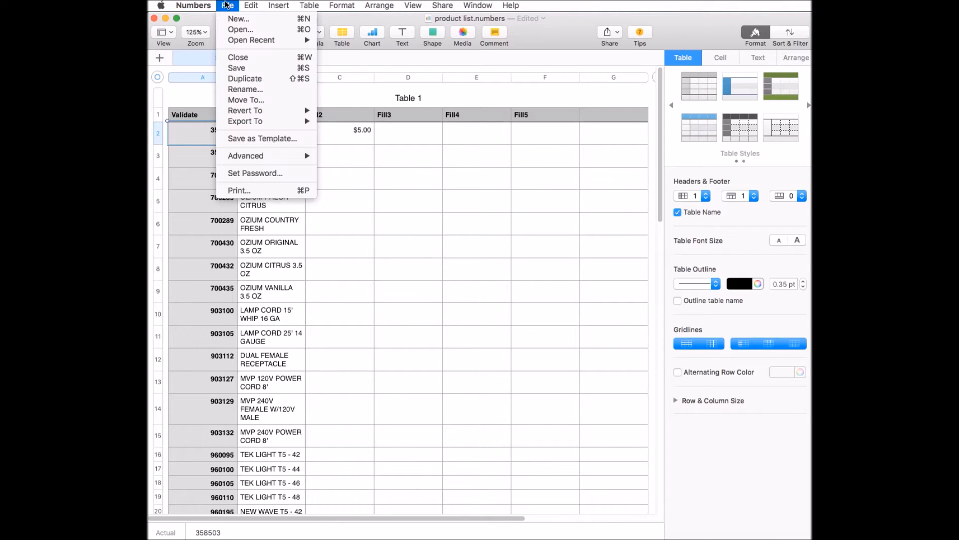
{"action": "mouse_move", "coordinate": [245, 120]}
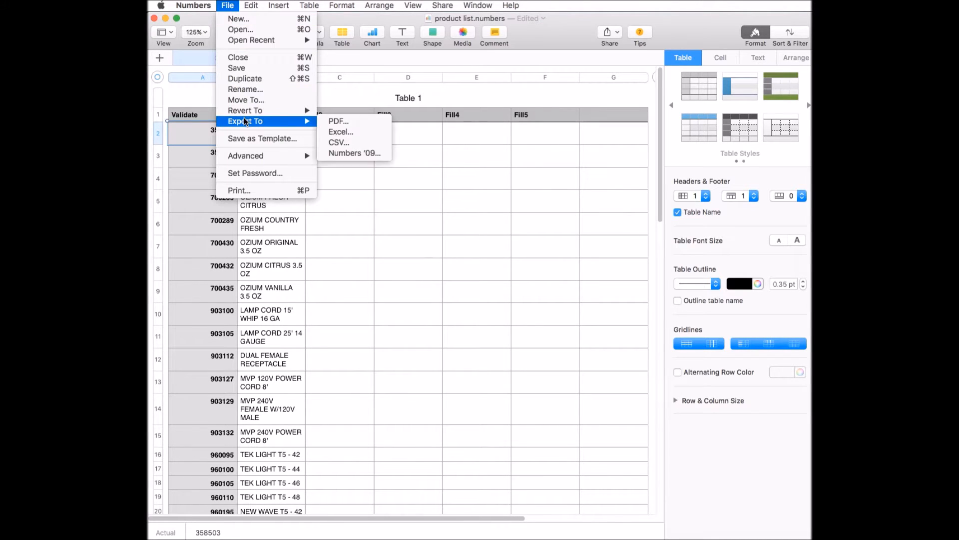
{"action": "mouse_move", "coordinate": [338, 142]}
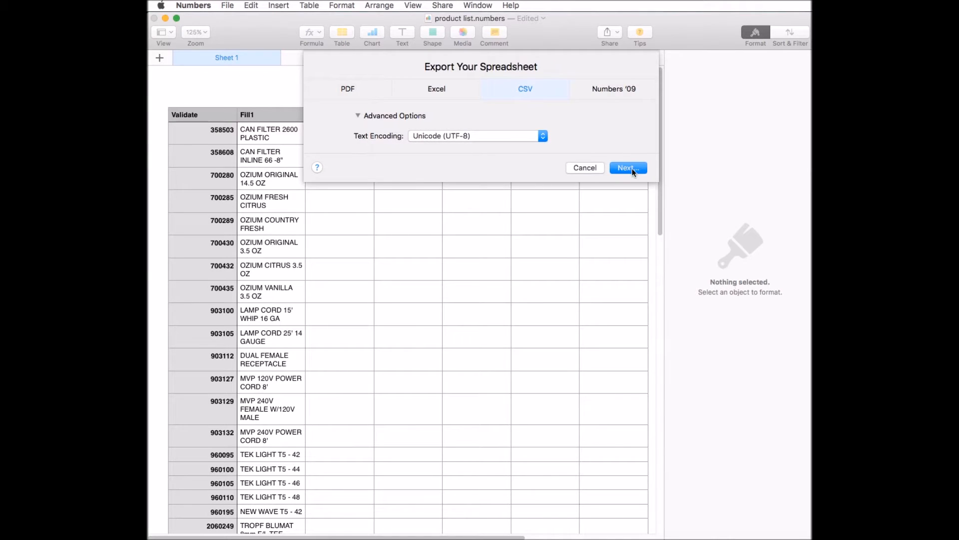
{"action": "left_click", "coordinate": [627, 168]}
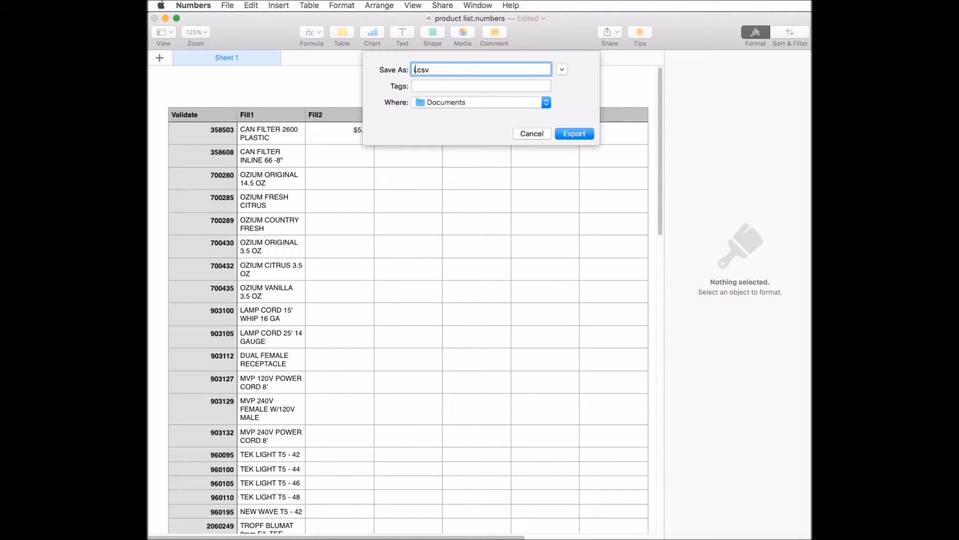
{"action": "type", "text": "import"}
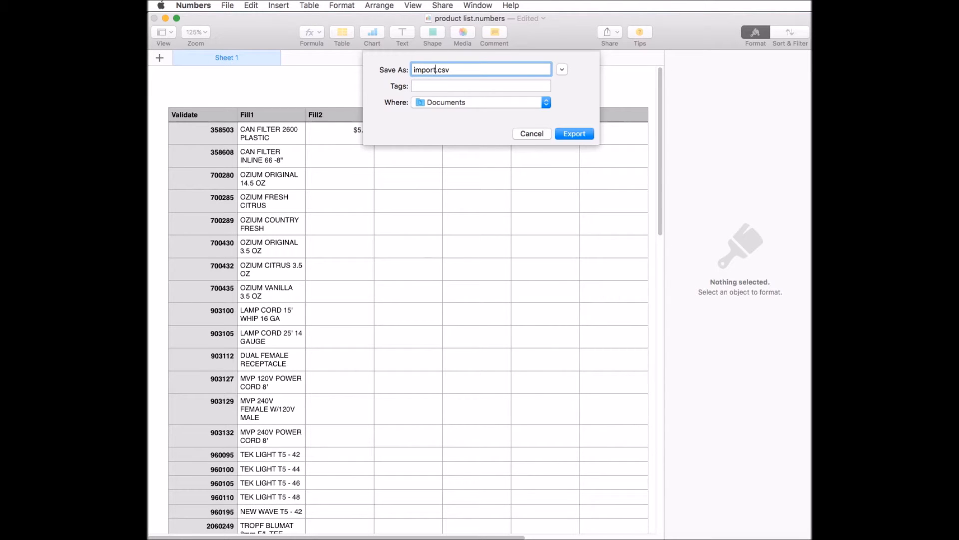
{"action": "mouse_move", "coordinate": [464, 69]}
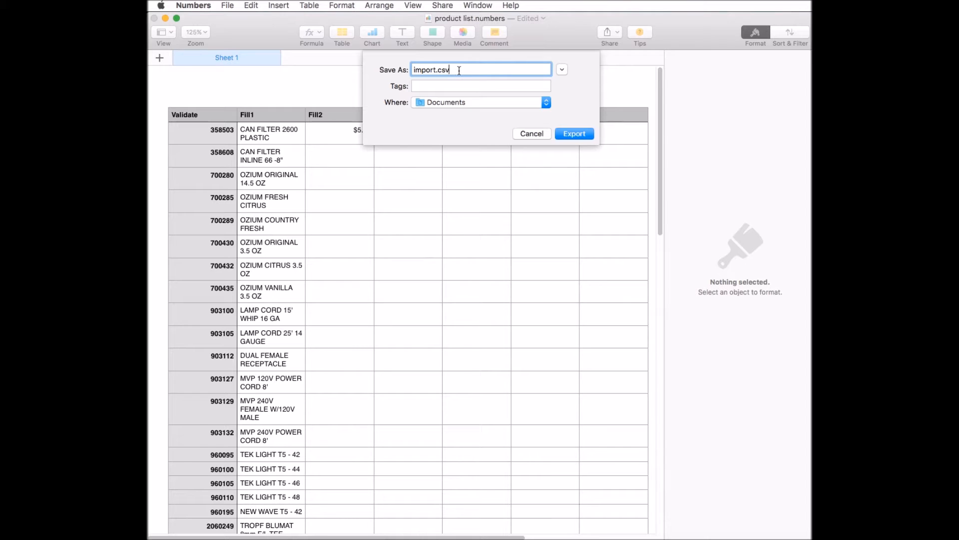
{"action": "mouse_move", "coordinate": [542, 100]}
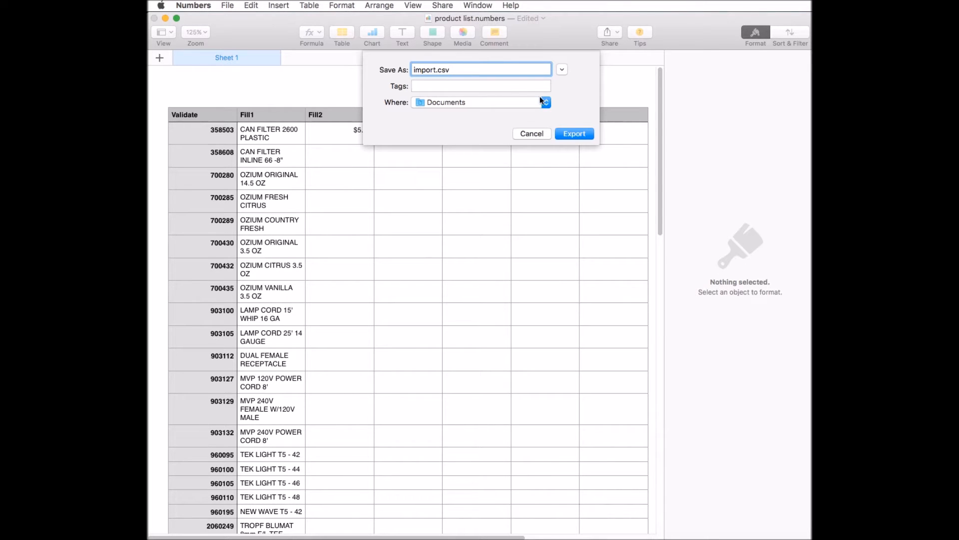
{"action": "left_click", "coordinate": [574, 134]}
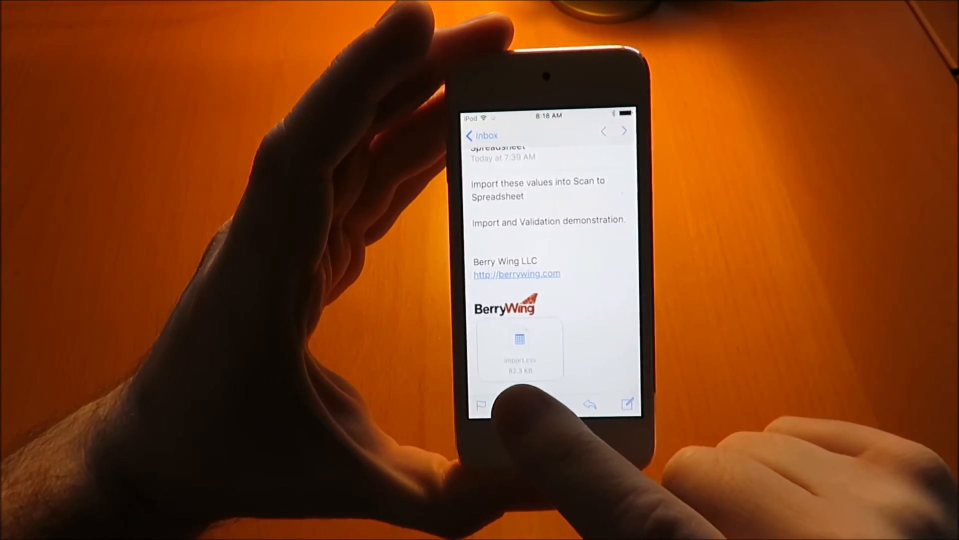
Open the emailed import.csv attachment with Scan to Spreadsheet
{"action": "left_click", "coordinate": [521, 348]}
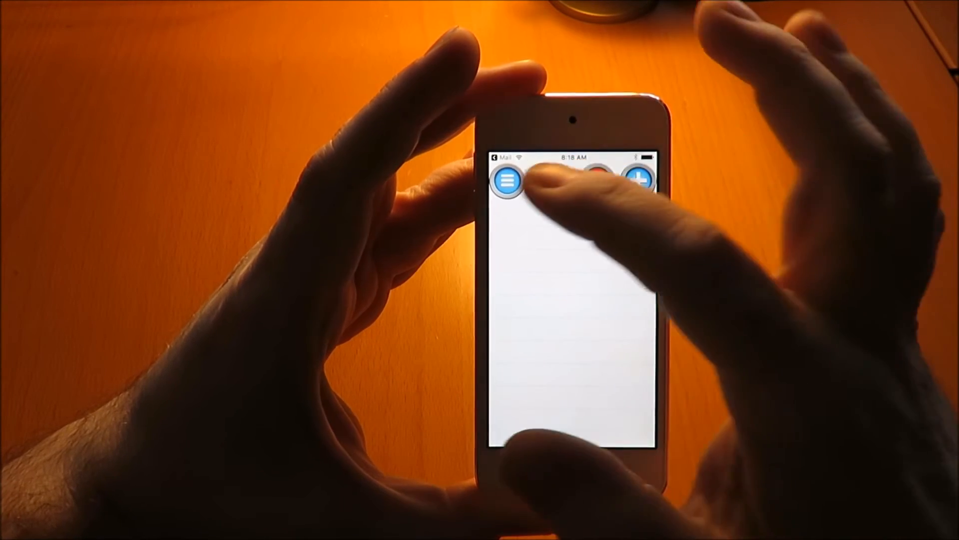
Import the CSV into the Validate column's lookup table from its column settings
{"action": "left_click", "coordinate": [508, 180]}
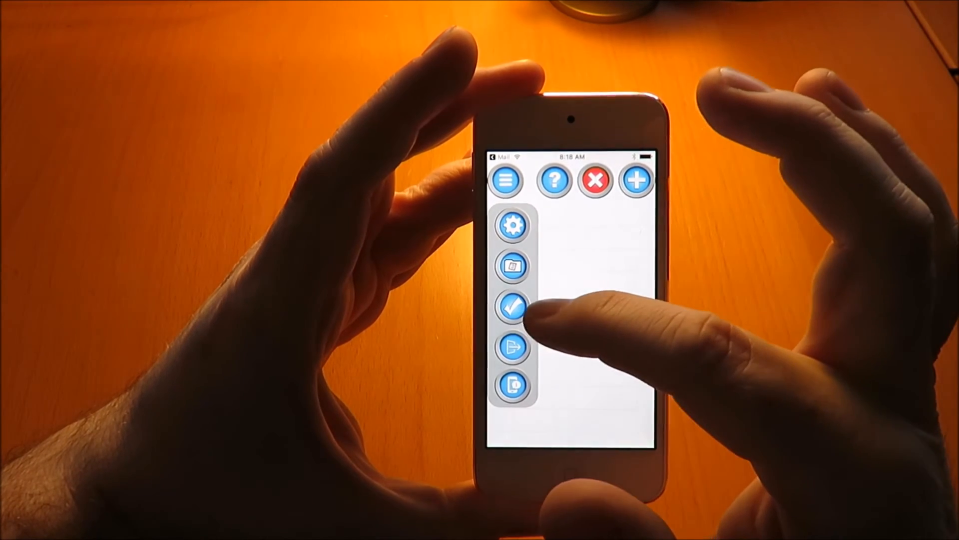
{"action": "left_click", "coordinate": [512, 305]}
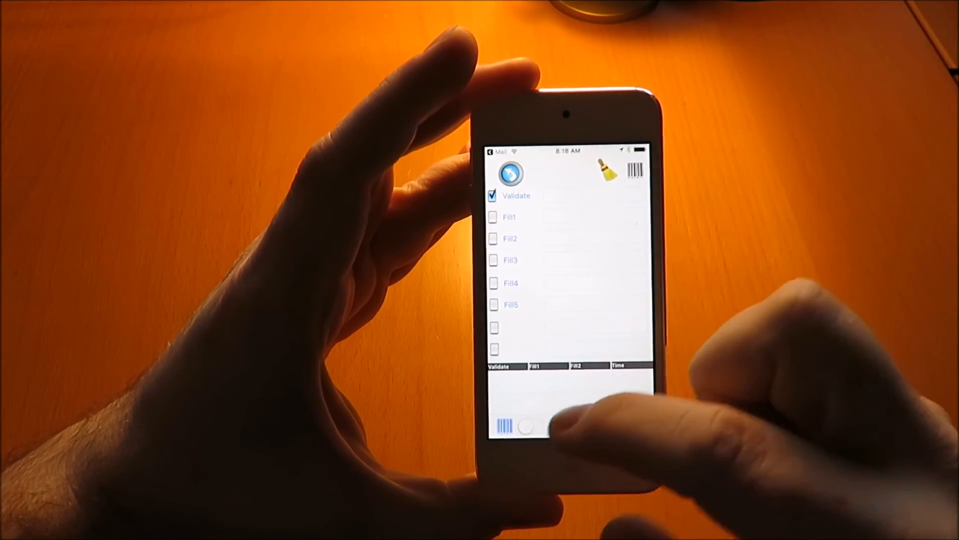
{"action": "left_click", "coordinate": [515, 196]}
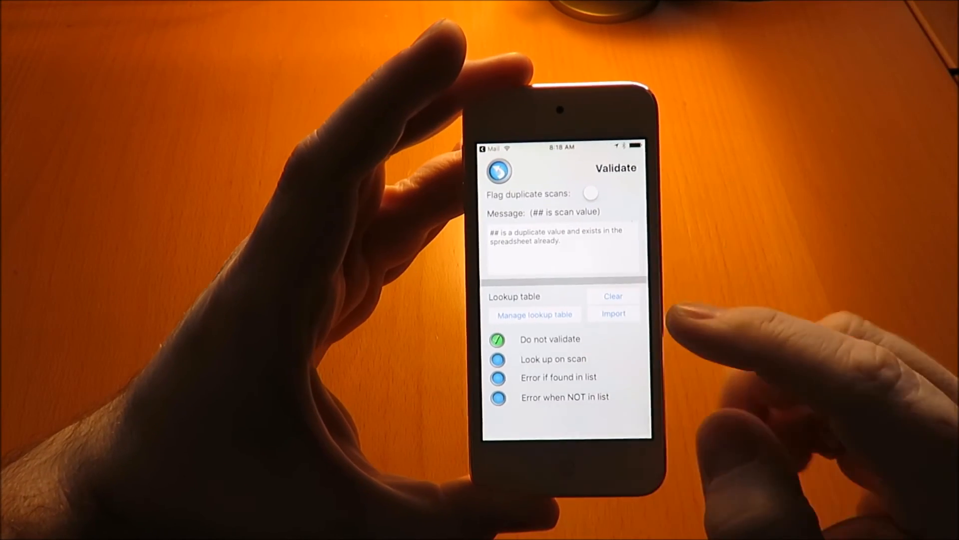
{"action": "left_click", "coordinate": [614, 313]}
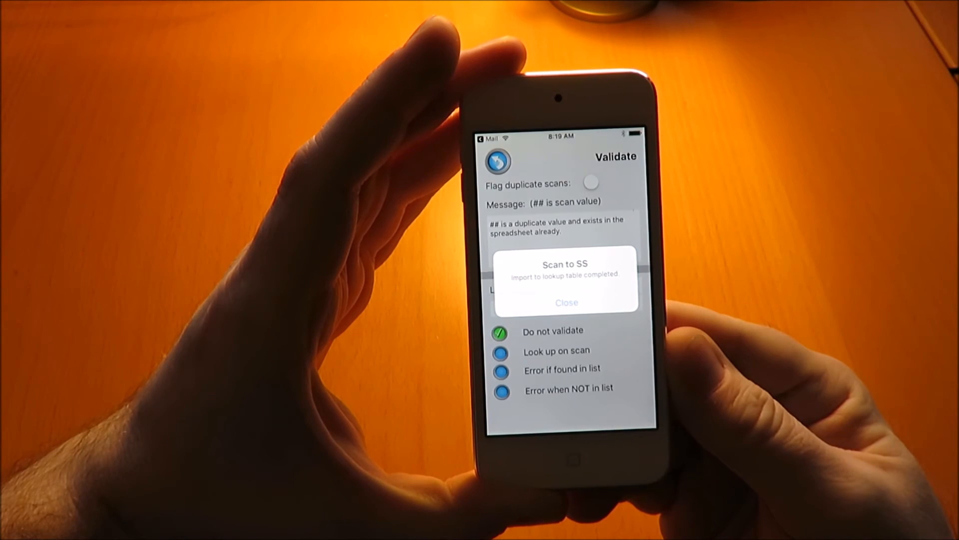
Close the import-completed alert and go back to the main screen
{"action": "left_click", "coordinate": [565, 301]}
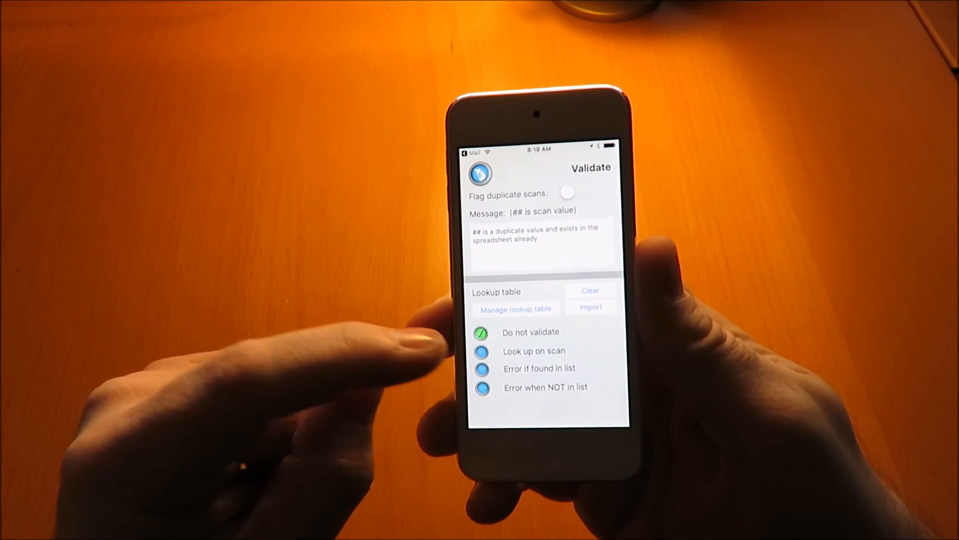
{"action": "left_click", "coordinate": [480, 350]}
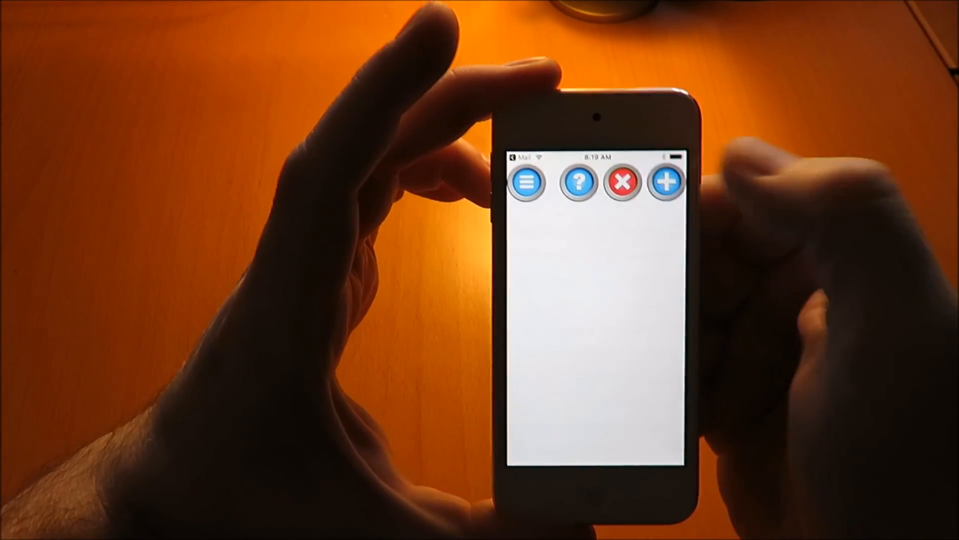
Create a new spreadsheet using the DEFAULT template
{"action": "left_click", "coordinate": [667, 181]}
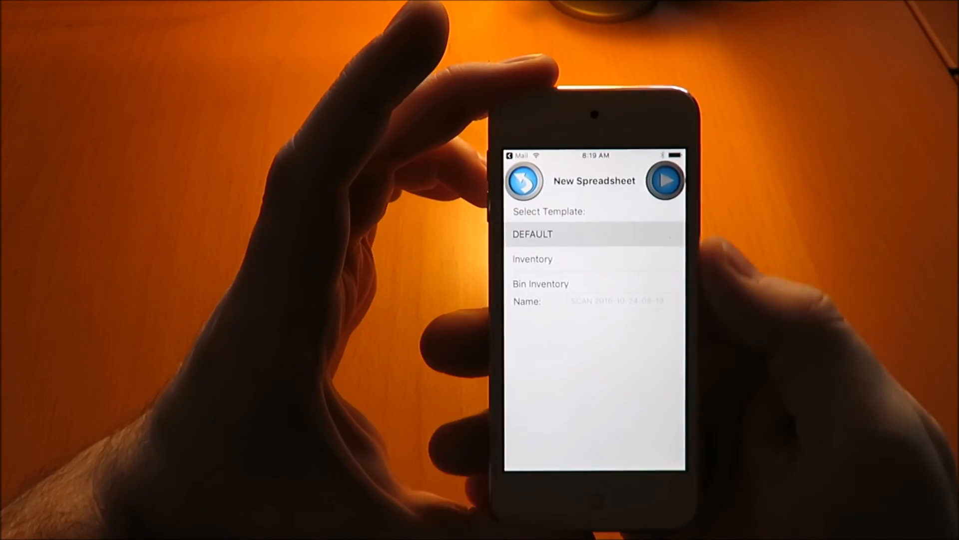
{"action": "left_click", "coordinate": [666, 179]}
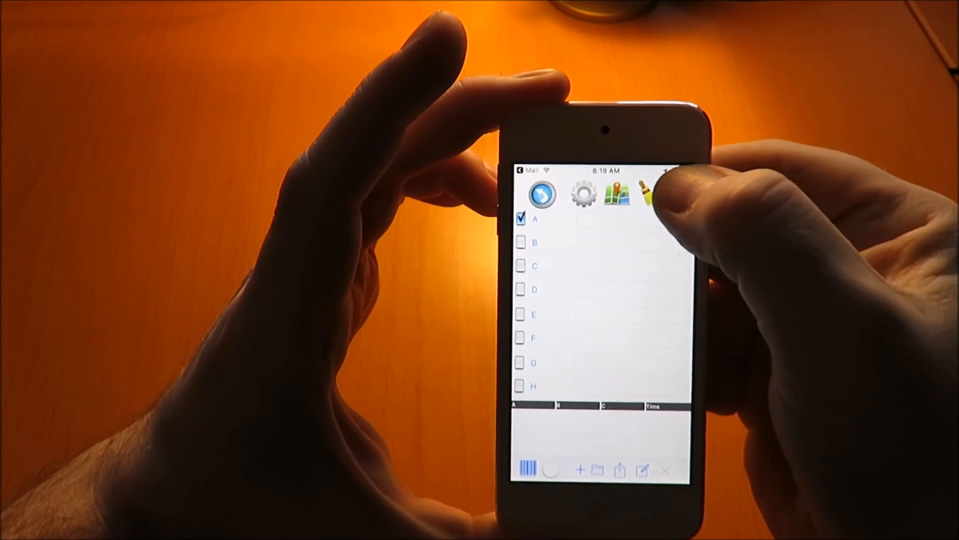